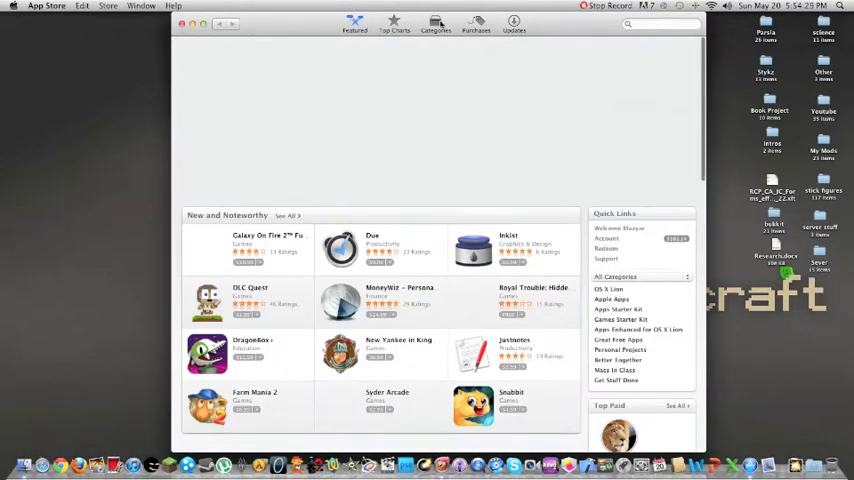
Show the Developer Tools category from the App Store's Categories view.
{"action": "left_click", "coordinate": [436, 24]}
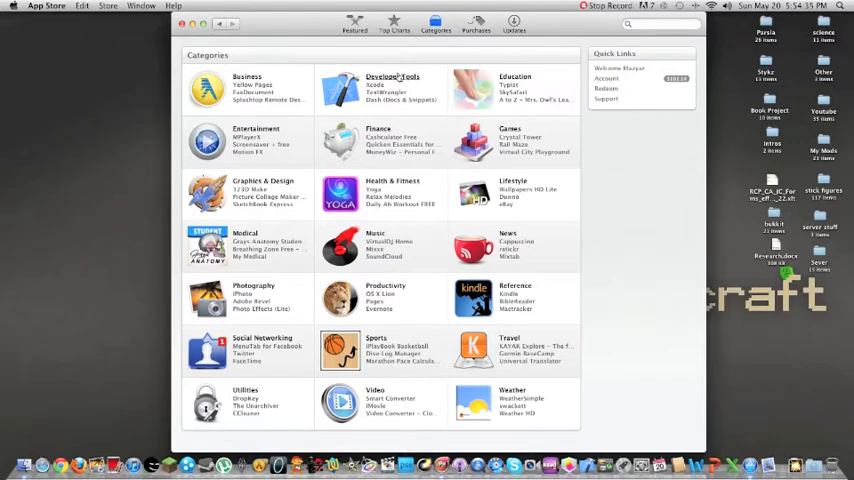
{"action": "left_click", "coordinate": [392, 80]}
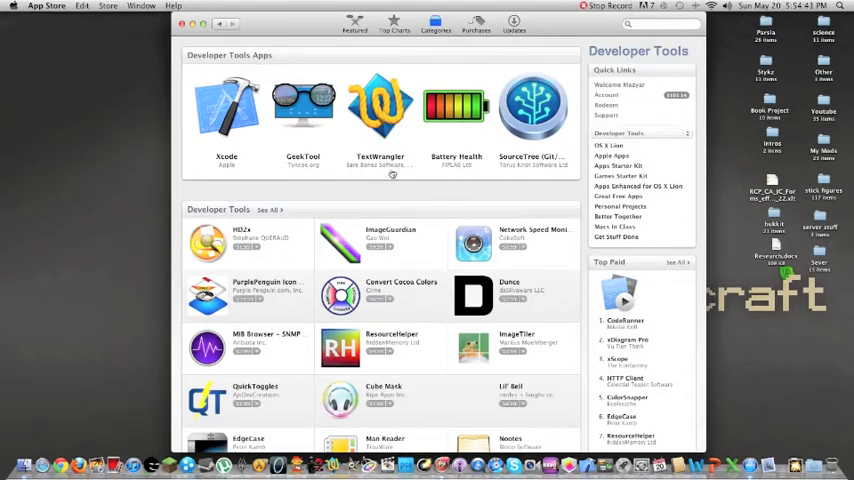
Bring up TextWrangler's product page from the Developer Tools row.
{"action": "left_click", "coordinate": [380, 110]}
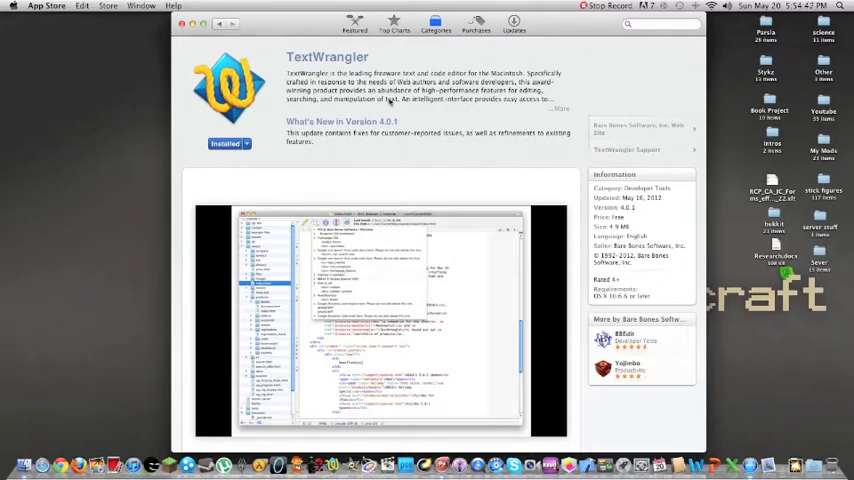
{"action": "mouse_move", "coordinate": [676, 230]}
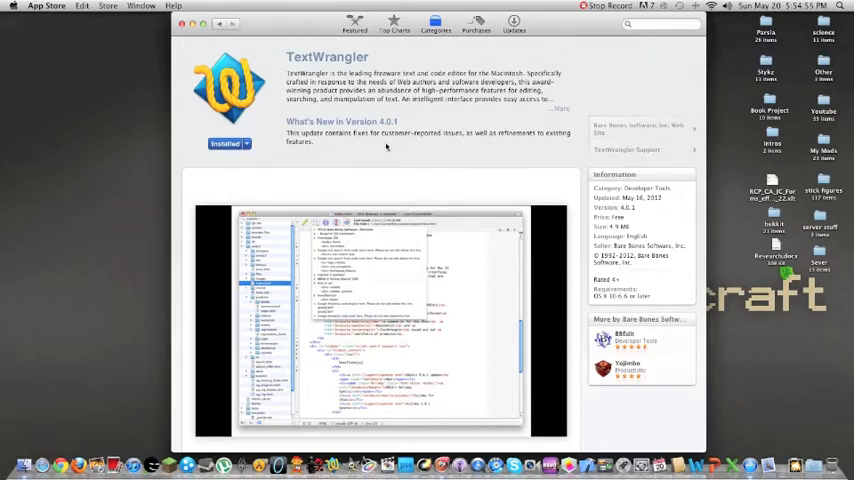
{"action": "mouse_move", "coordinate": [420, 152]}
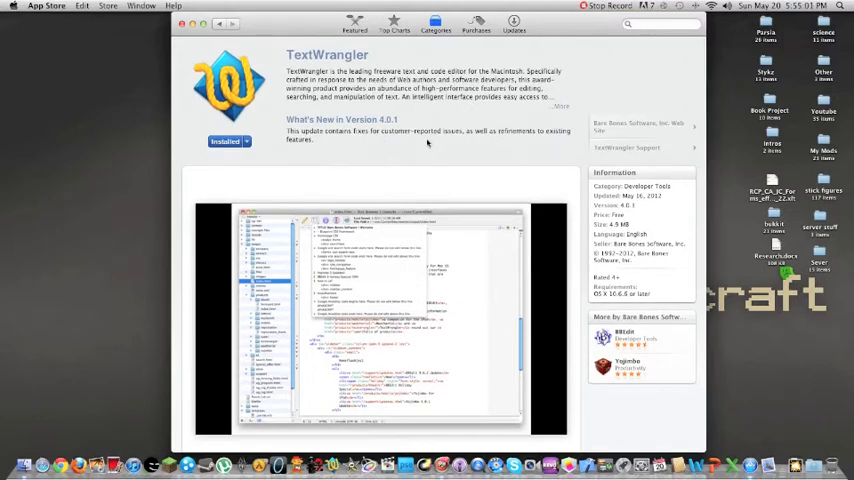
{"action": "mouse_move", "coordinate": [462, 152]}
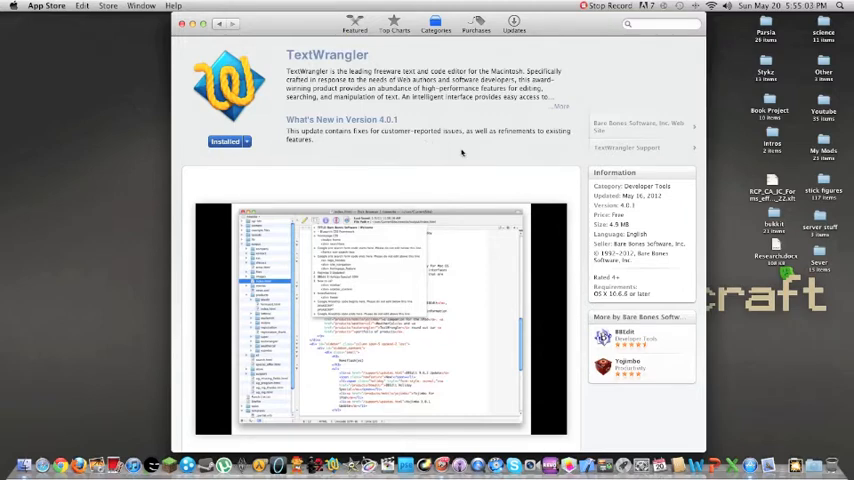
{"action": "mouse_move", "coordinate": [458, 158]}
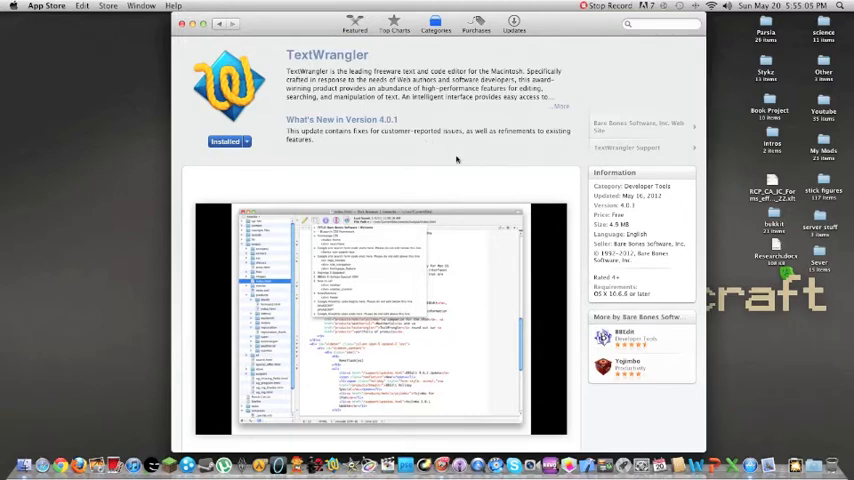
{"action": "scroll", "scroll_direction": "down", "scroll_amount": 3}
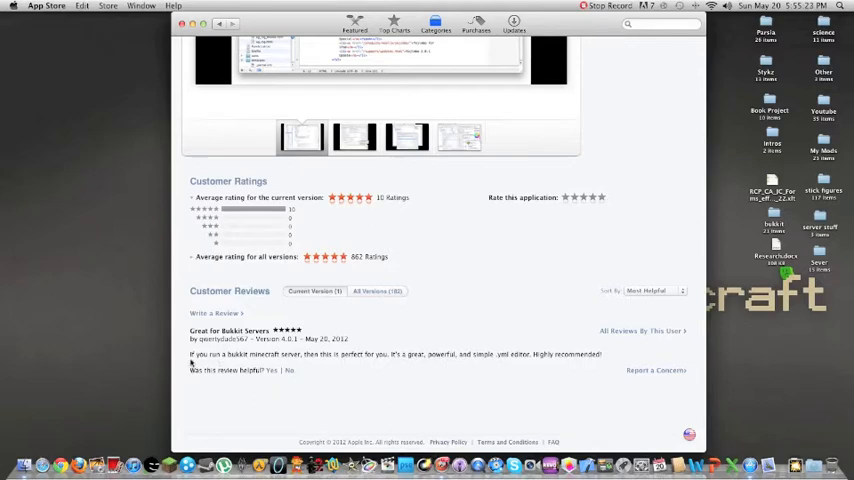
{"action": "mouse_move", "coordinate": [298, 364]}
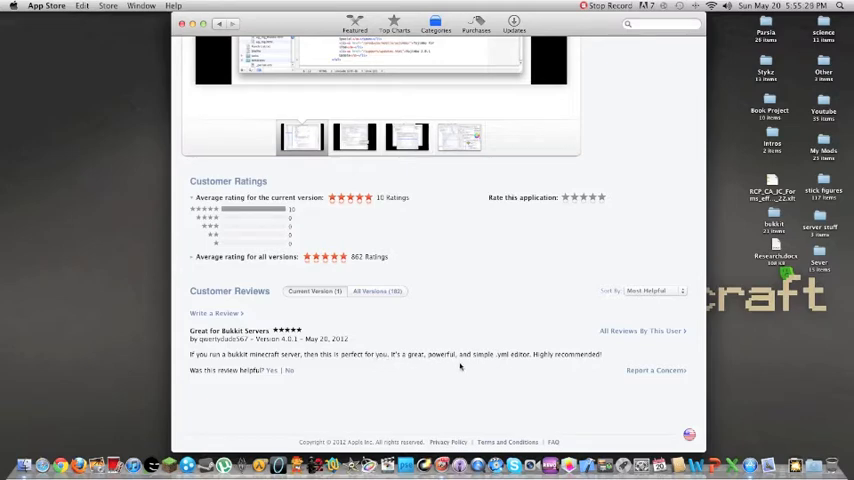
{"action": "mouse_move", "coordinate": [532, 362]}
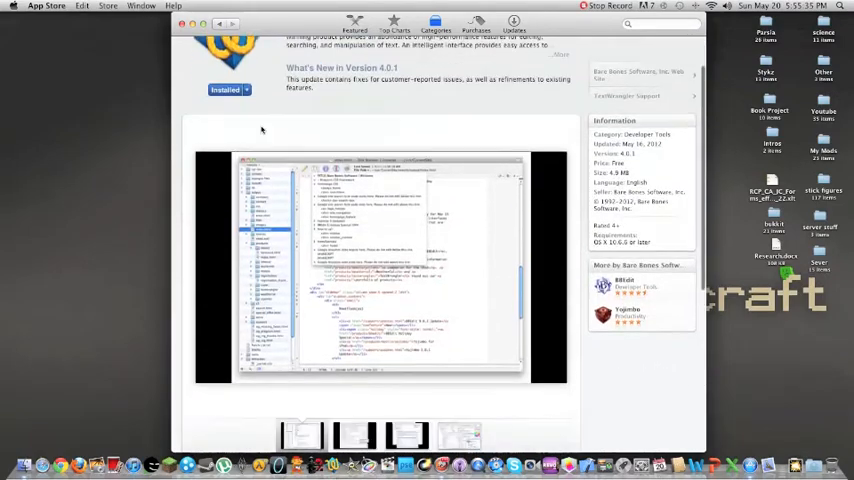
{"action": "scroll", "scroll_direction": "down", "scroll_amount": 3}
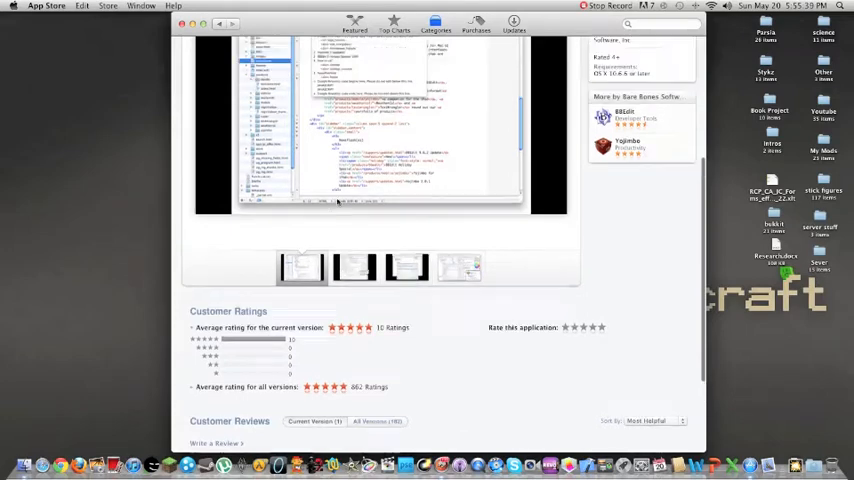
{"action": "scroll", "scroll_direction": "up", "scroll_amount": 3}
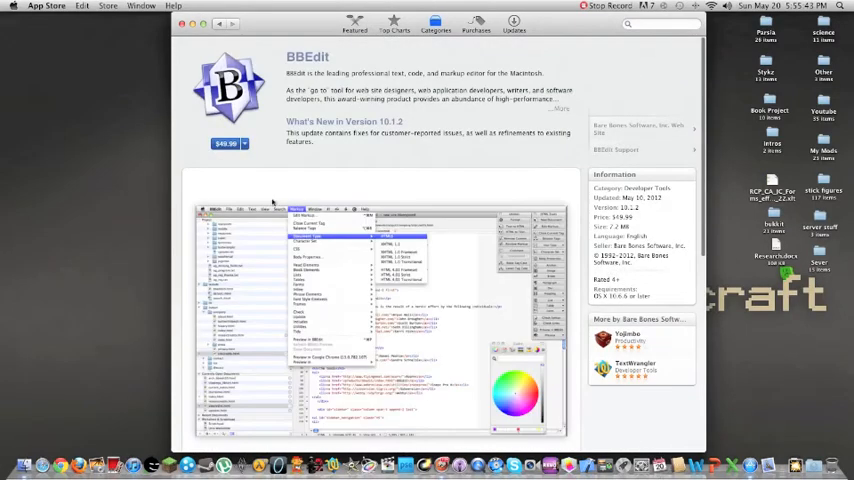
Scroll through BBEdit's page and reviews toward the More by Bare Bones Software section.
{"action": "scroll", "scroll_direction": "down", "scroll_amount": 3}
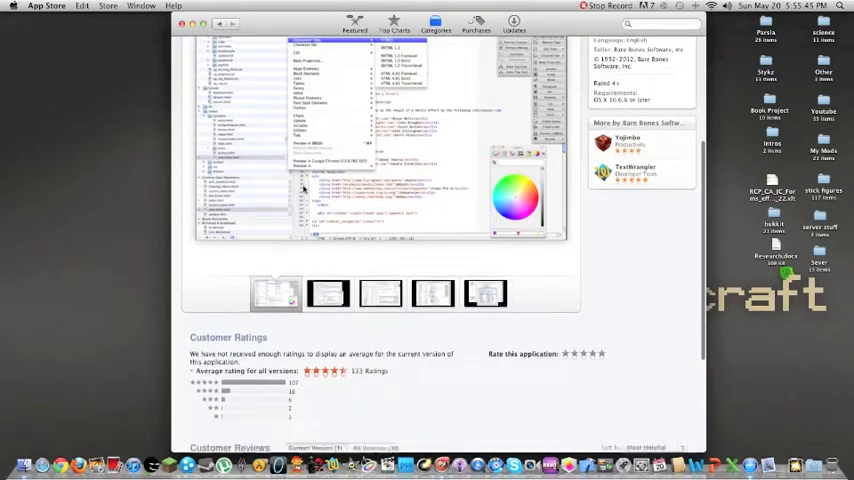
{"action": "scroll", "scroll_direction": "down", "scroll_amount": 3}
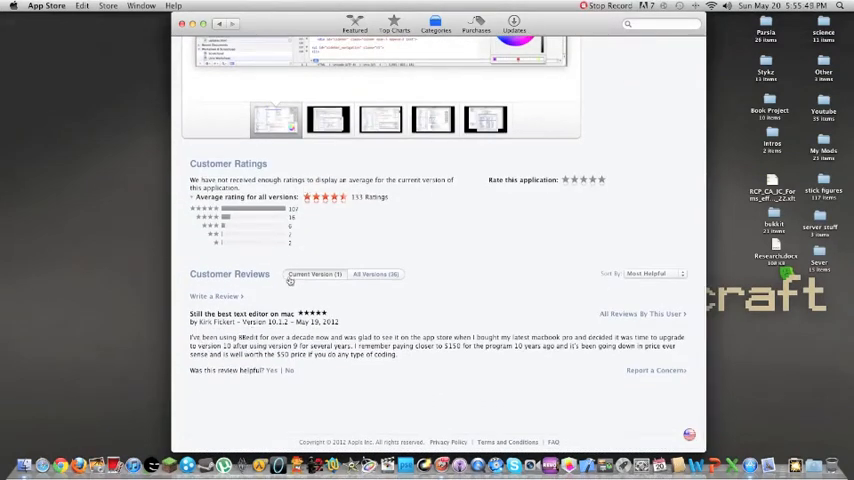
{"action": "scroll", "scroll_direction": "up", "scroll_amount": 3}
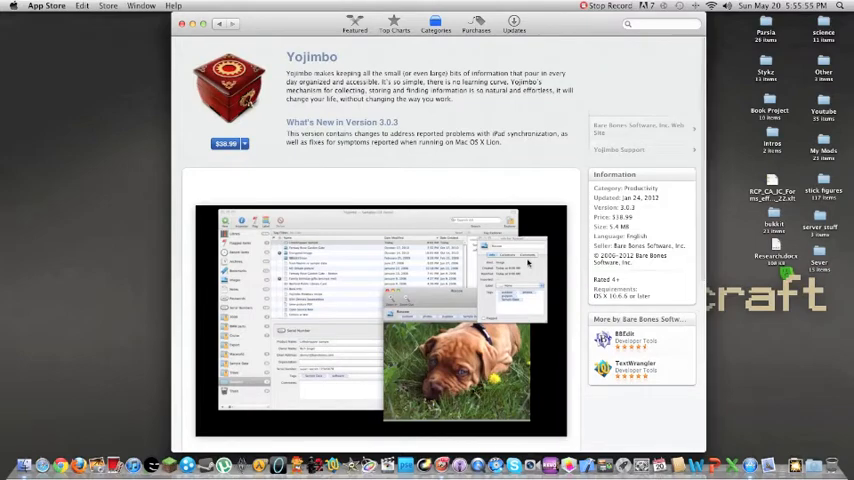
{"action": "scroll", "scroll_direction": "down", "scroll_amount": 3}
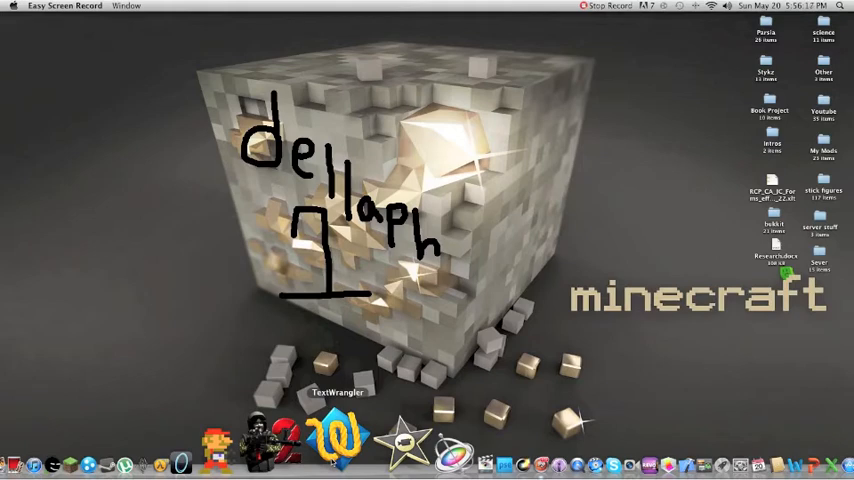
Go into the bukkit server's plugins, look inside Colors at its groups and players files.
{"action": "double_click", "coordinate": [772, 228]}
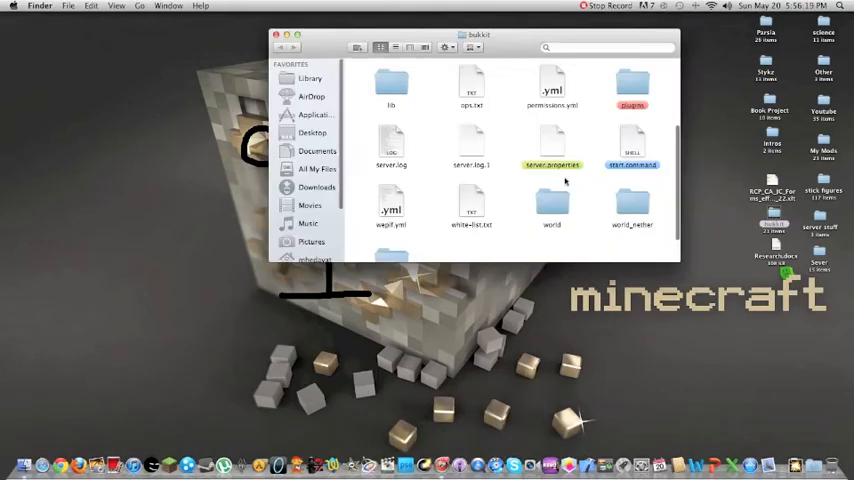
{"action": "mouse_move", "coordinate": [444, 90]}
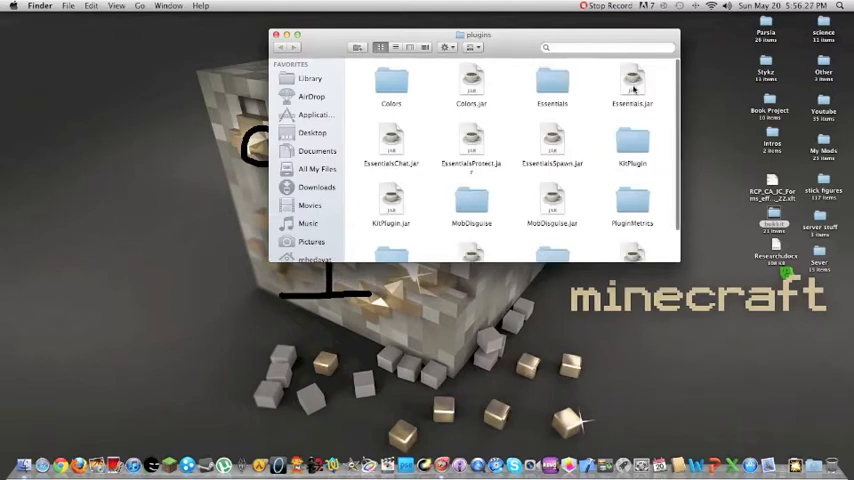
{"action": "double_click", "coordinate": [392, 82]}
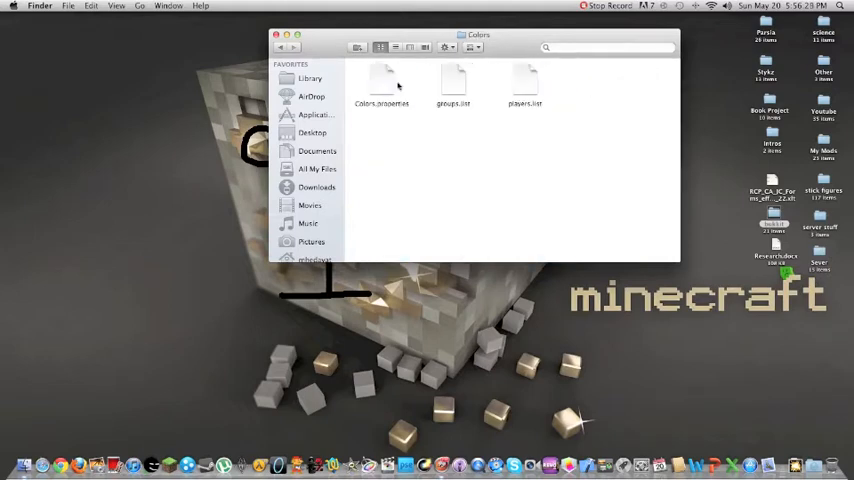
{"action": "left_click", "coordinate": [452, 84]}
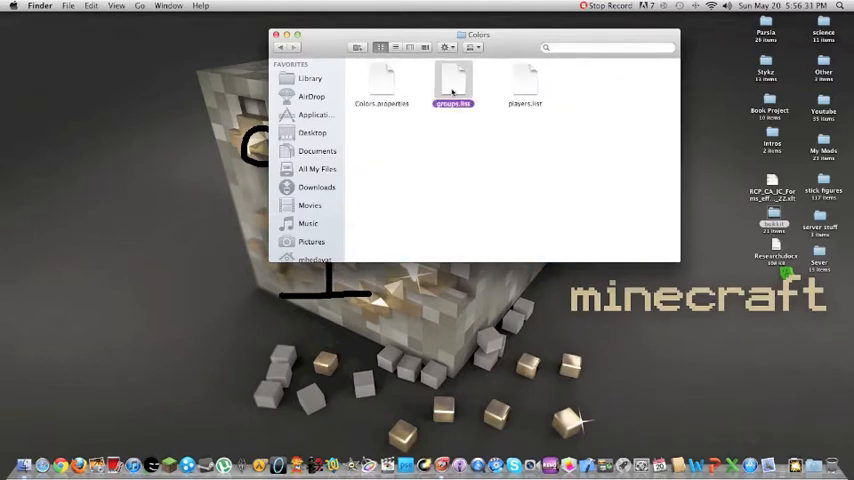
{"action": "left_click", "coordinate": [524, 84]}
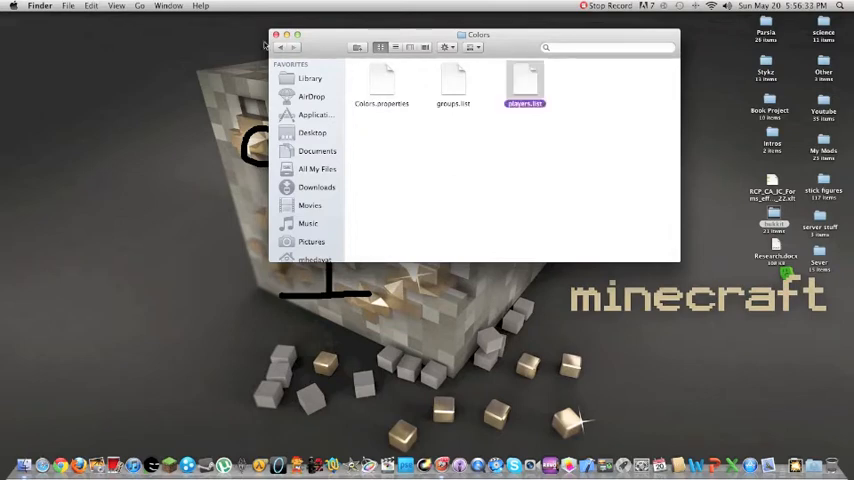
{"action": "right_click", "coordinate": [524, 84]}
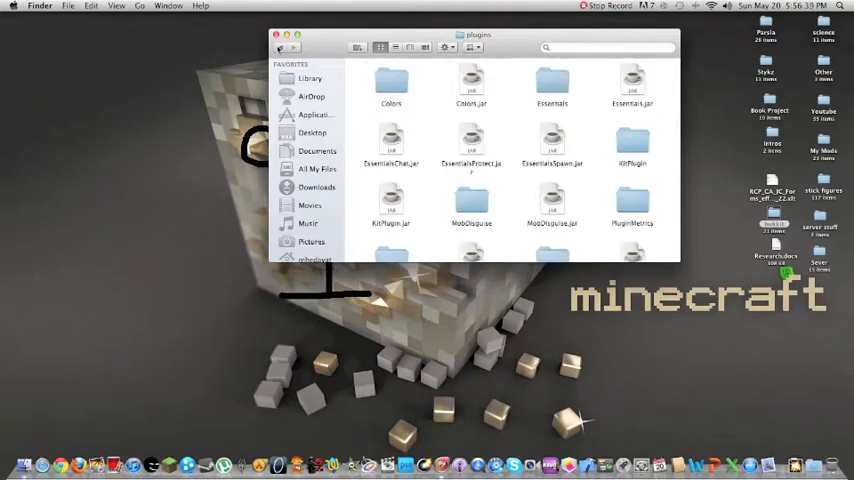
Enter another plugin's folder and load its config.yml in TextWrangler.
{"action": "left_click", "coordinate": [632, 142]}
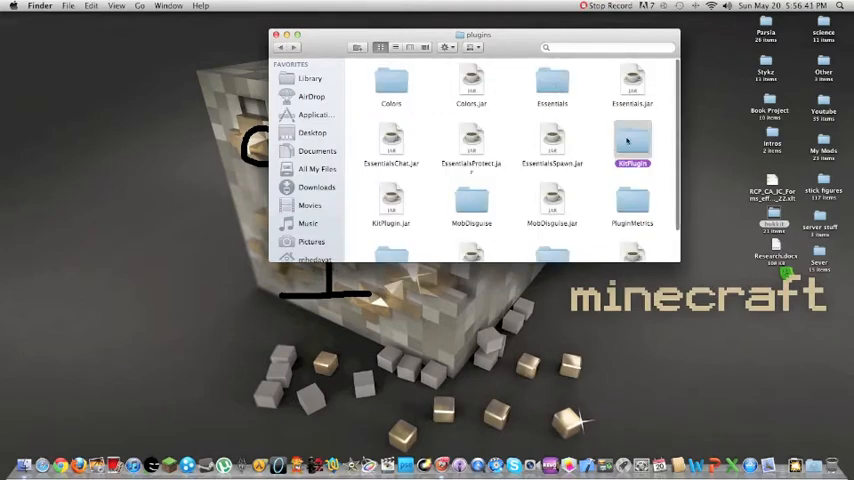
{"action": "double_click", "coordinate": [632, 144]}
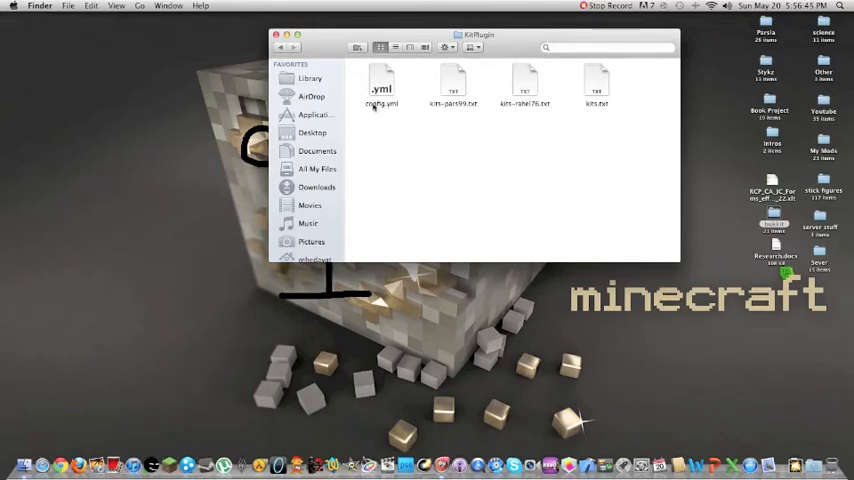
{"action": "double_click", "coordinate": [596, 84]}
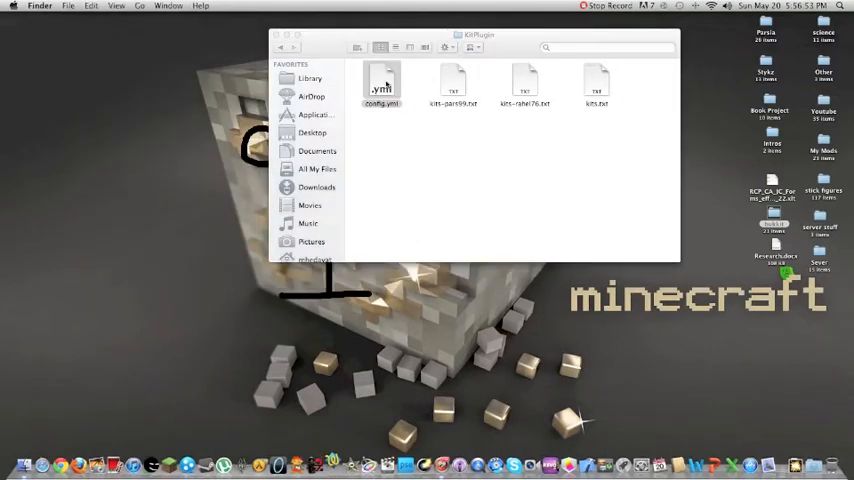
{"action": "double_click", "coordinate": [380, 82]}
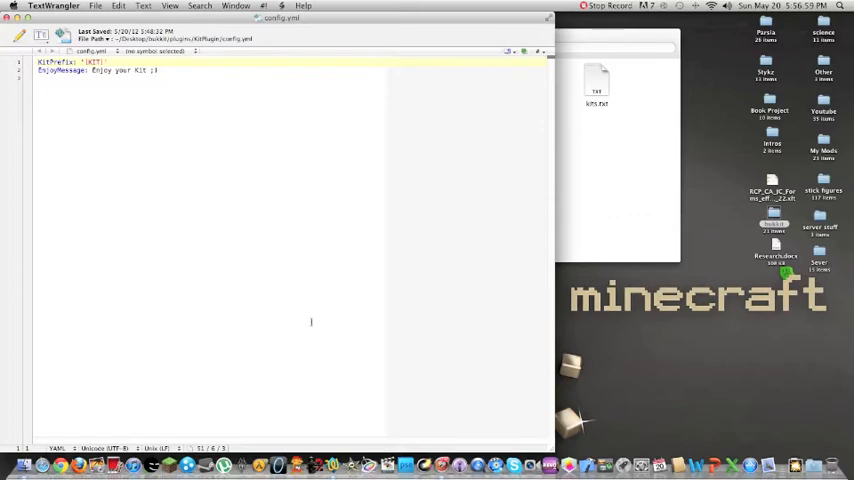
Change the JoinMessage text to end with 'Do!' and close the config file.
{"action": "left_click", "coordinate": [90, 70]}
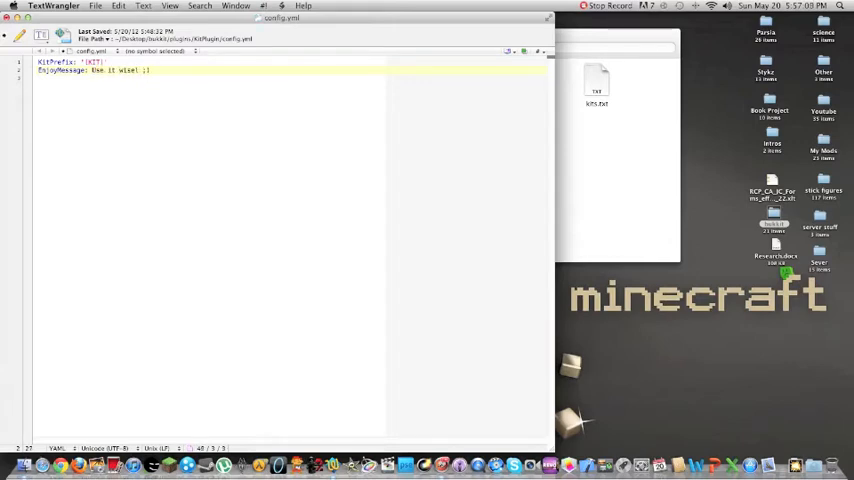
{"action": "type", "text": "Do!"}
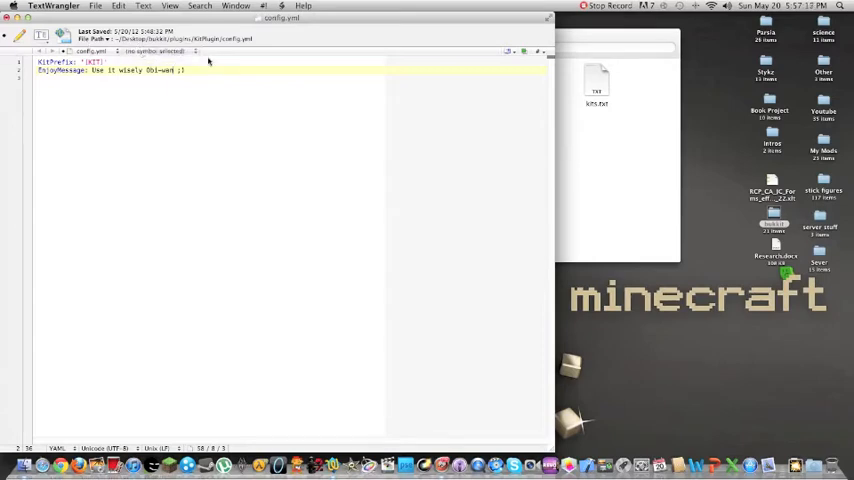
{"action": "left_click", "coordinate": [548, 18]}
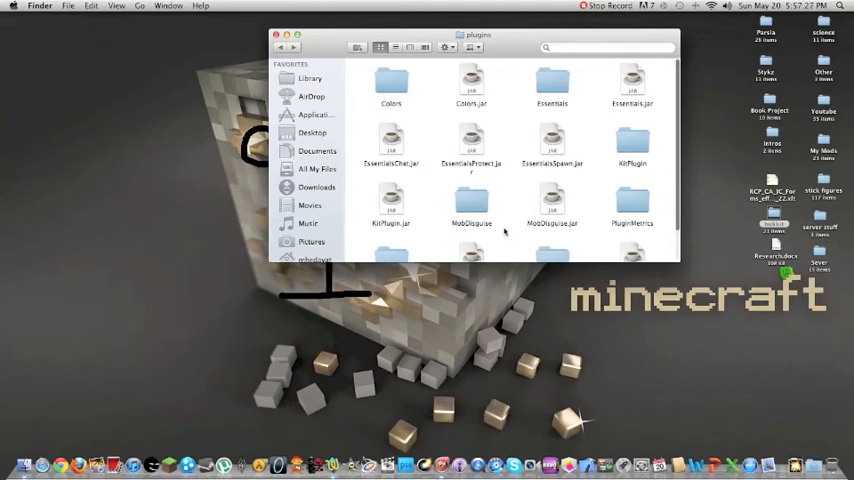
{"action": "mouse_move", "coordinate": [550, 126]}
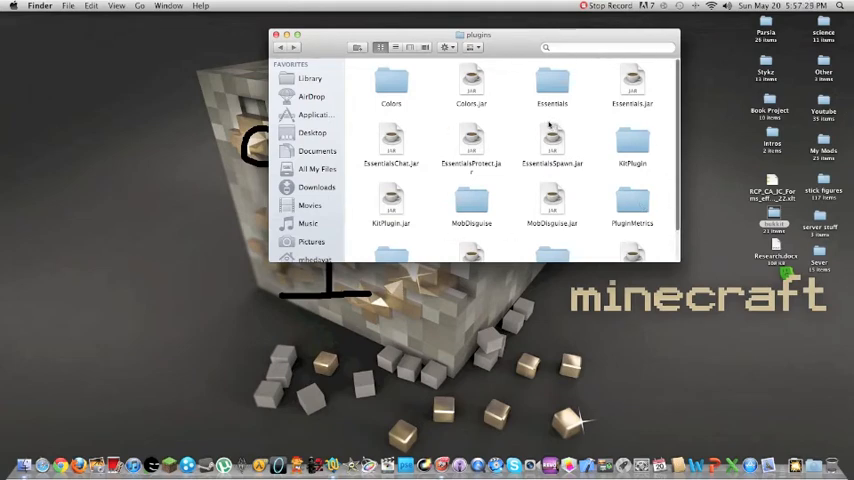
Enter the Essentials plugin folder to list its yml configuration files.
{"action": "scroll", "scroll_direction": "down", "scroll_amount": 3}
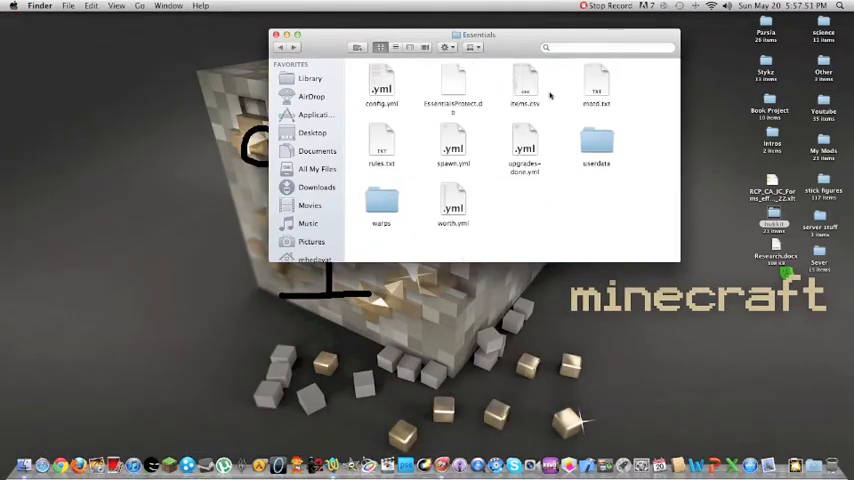
{"action": "double_click", "coordinate": [454, 144]}
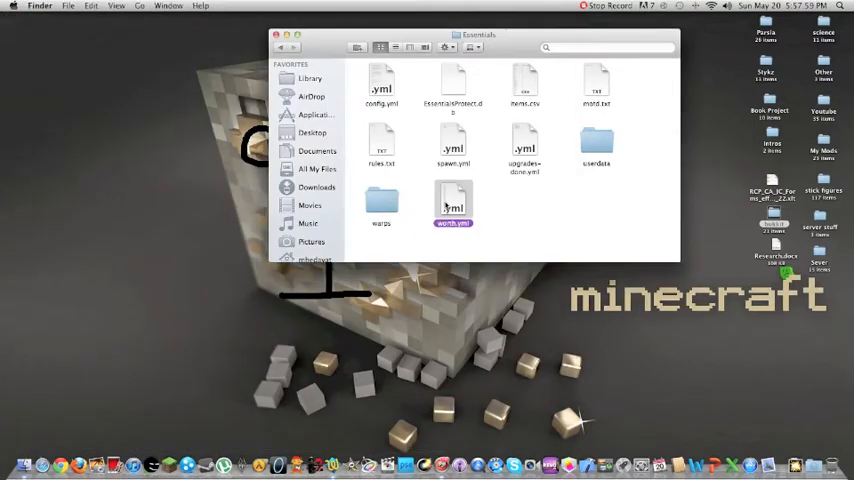
Load worth.yml in TextWrangler and scroll through its item sell prices.
{"action": "double_click", "coordinate": [452, 204]}
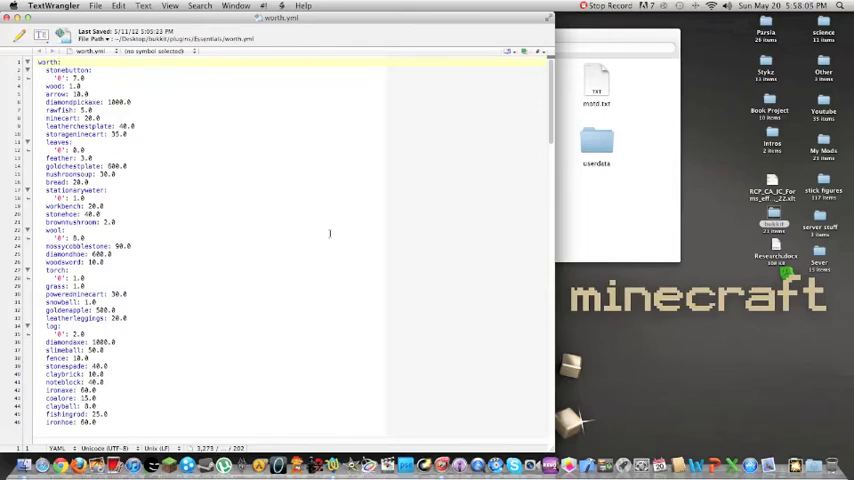
{"action": "scroll", "scroll_direction": "down", "scroll_amount": 3}
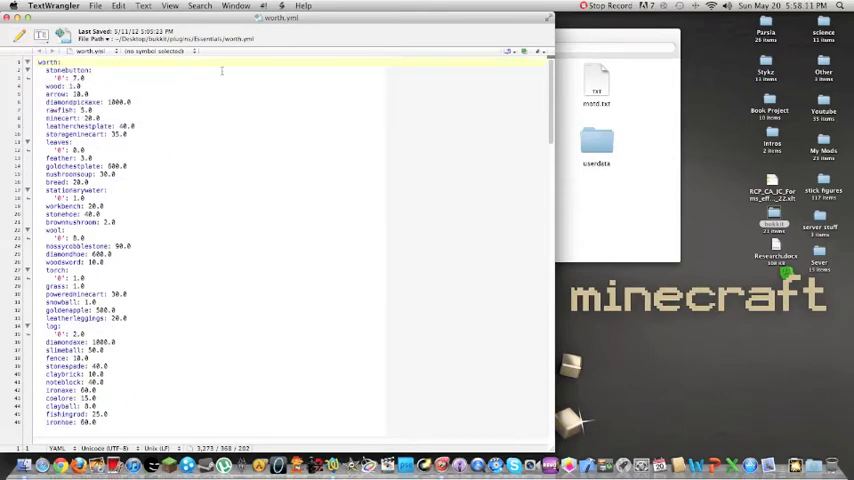
{"action": "scroll", "scroll_direction": "down", "scroll_amount": 3}
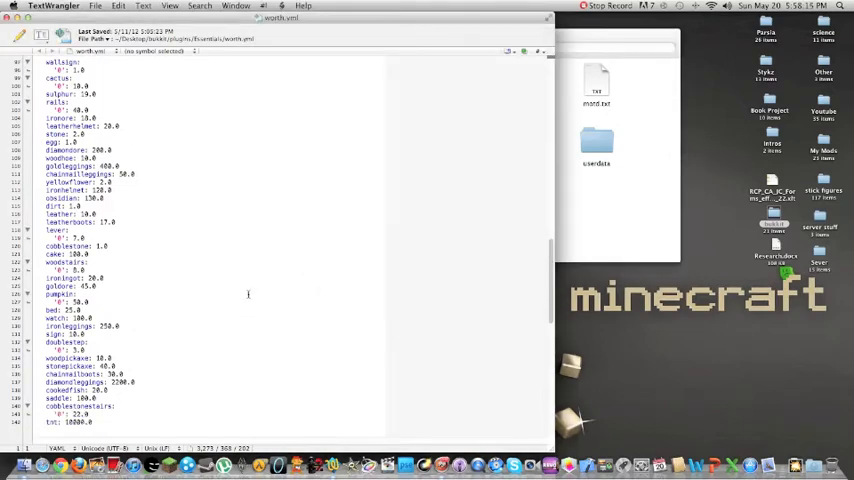
{"action": "mouse_move", "coordinate": [184, 308]}
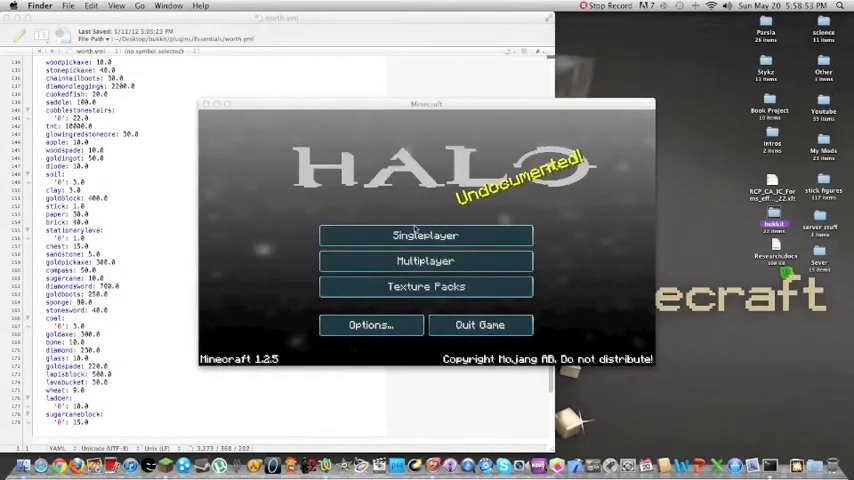
Join My Server from Minecraft's multiplayer list.
{"action": "left_click", "coordinate": [424, 260]}
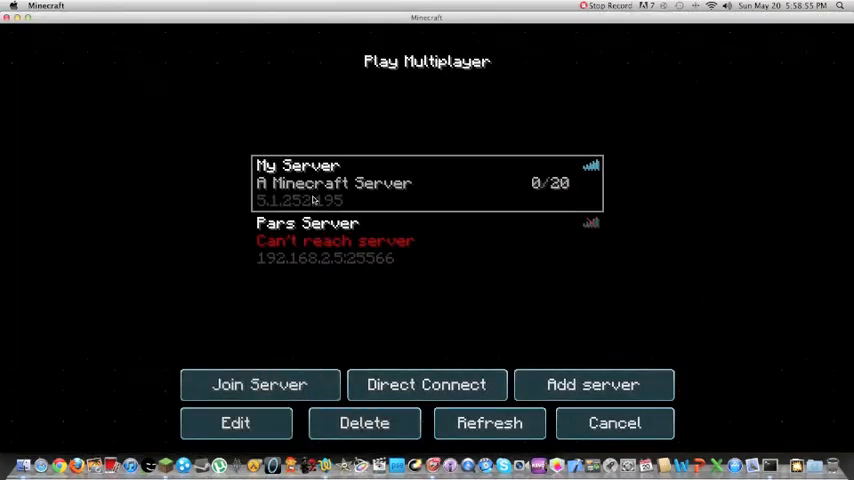
{"action": "left_click", "coordinate": [260, 384]}
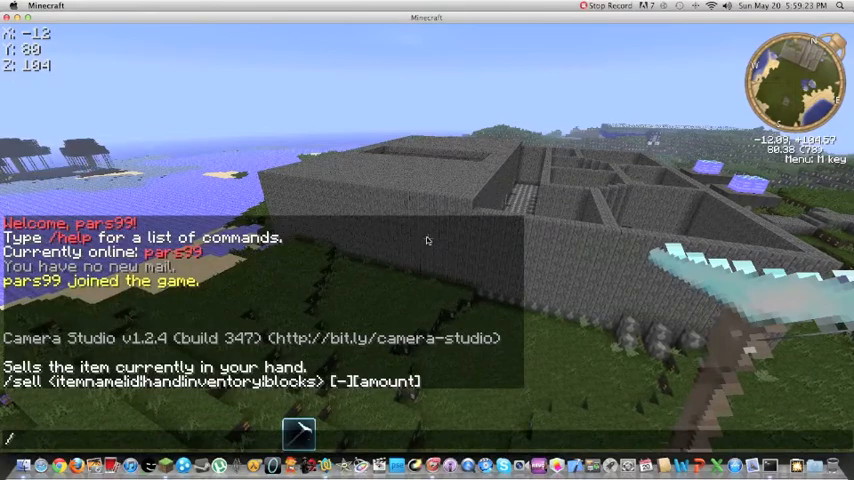
Sell a diamond pickaxe and the held bone with /sell commands in chat.
{"action": "type", "text": "/sell d"}
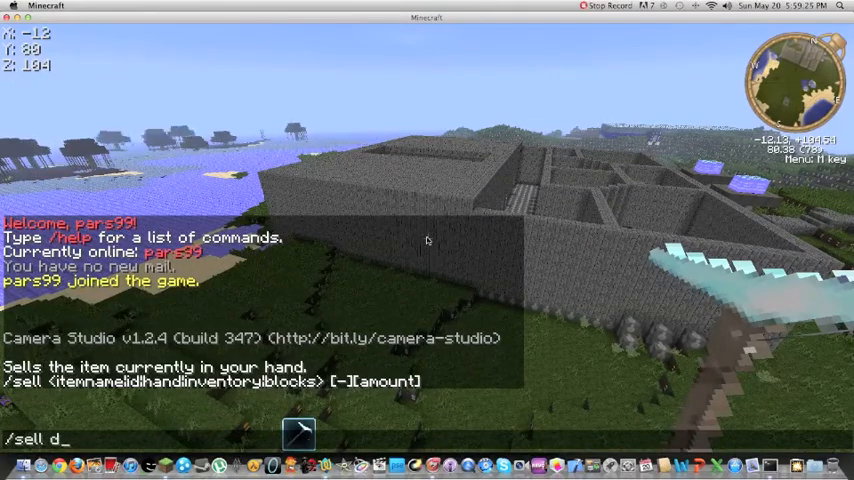
{"action": "type", "text": "iamondpi"}
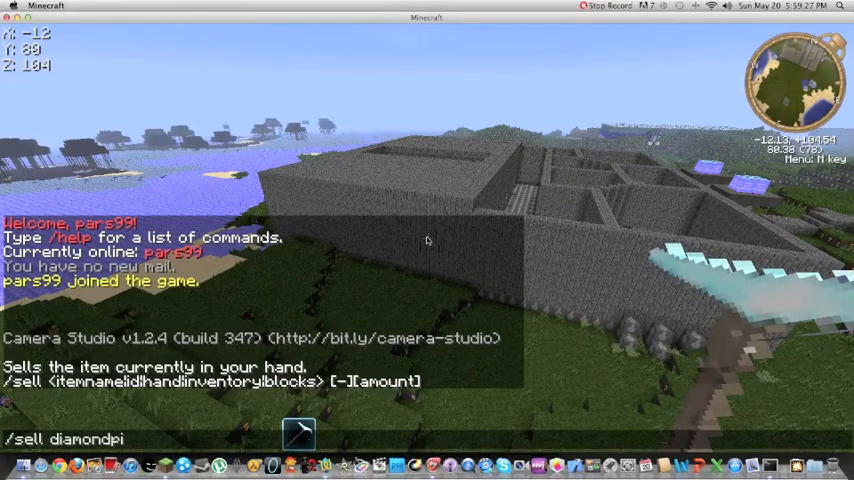
{"action": "key", "text": "enter"}
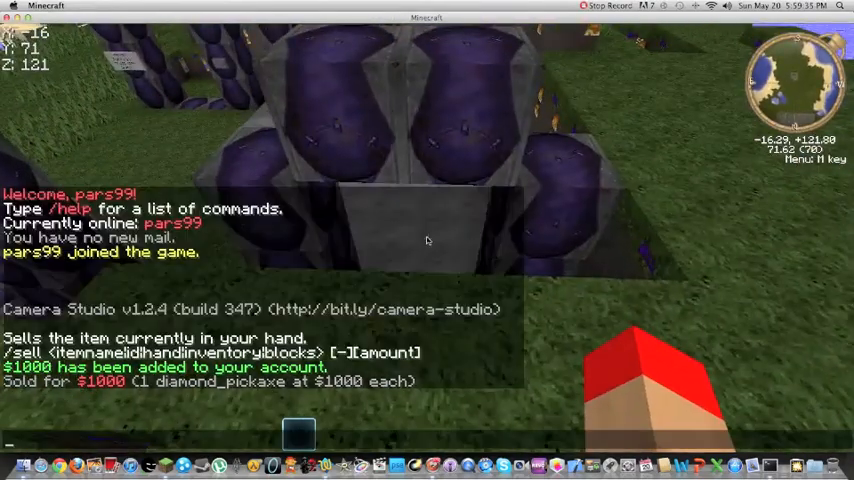
{"action": "type", "text": "/bs"}
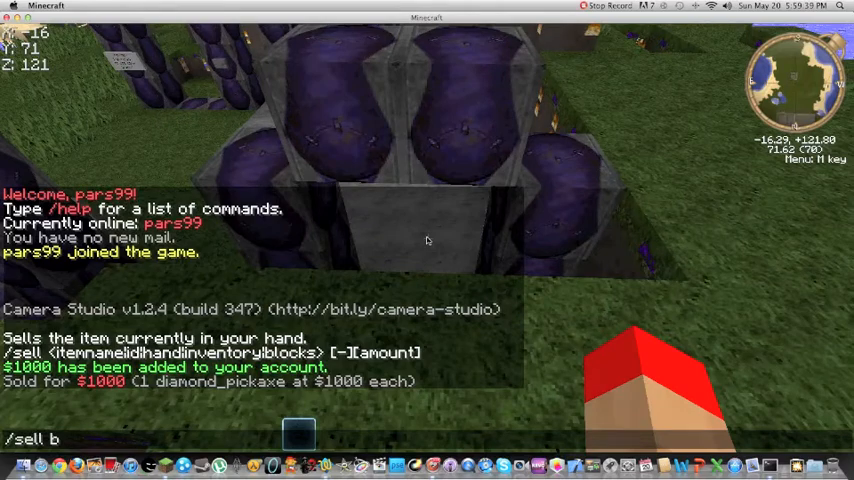
{"action": "key", "text": "enter"}
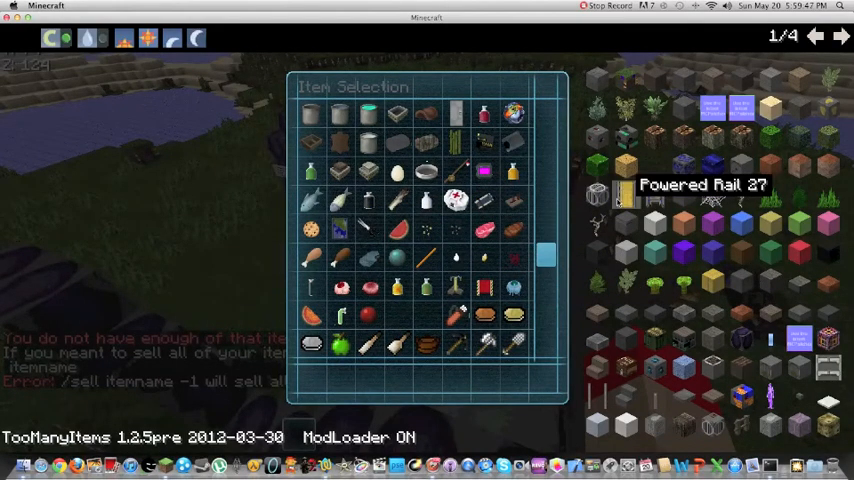
{"action": "mouse_move", "coordinate": [454, 316]}
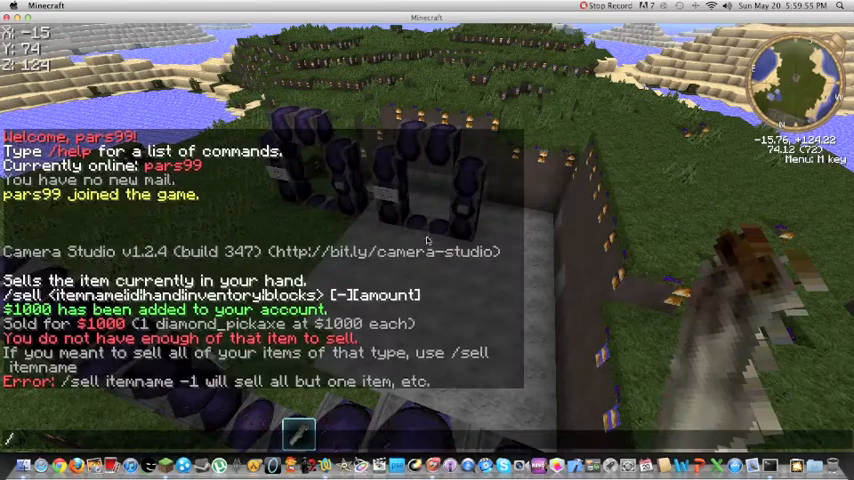
Sell 16 eggs with /sell egg, then check /balance showing $1078.
{"action": "type", "text": "/sell"}
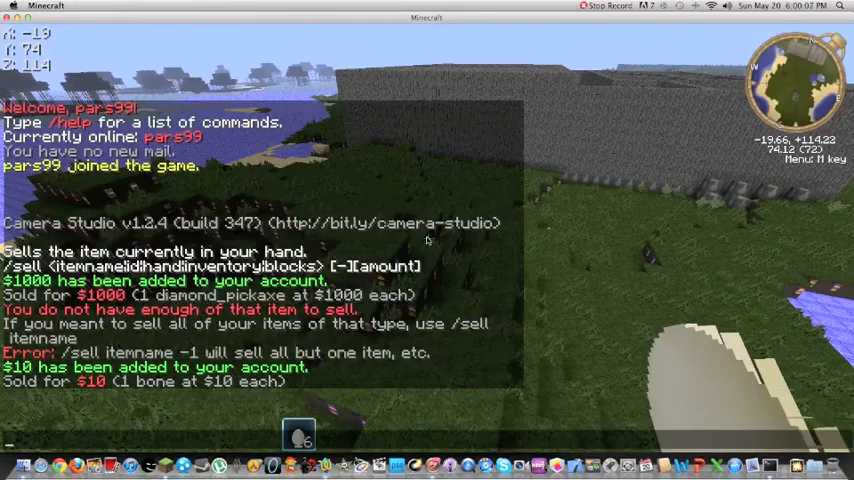
{"action": "type", "text": "/sell egg"}
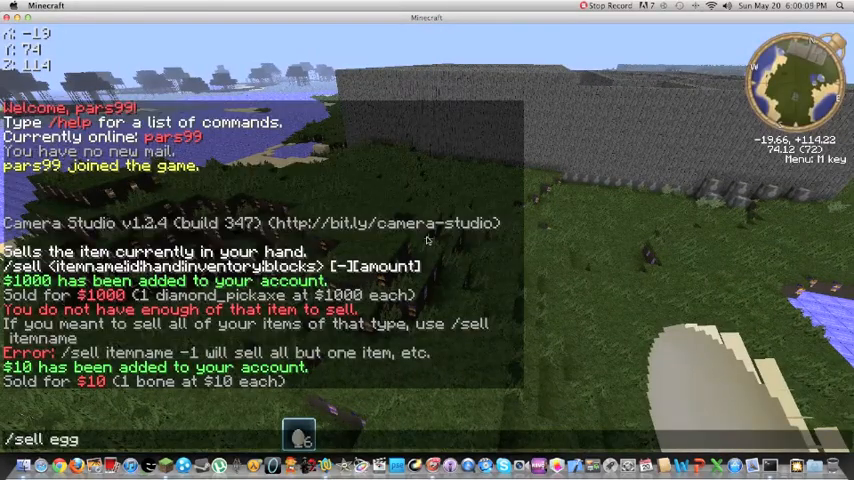
{"action": "key", "text": "enter"}
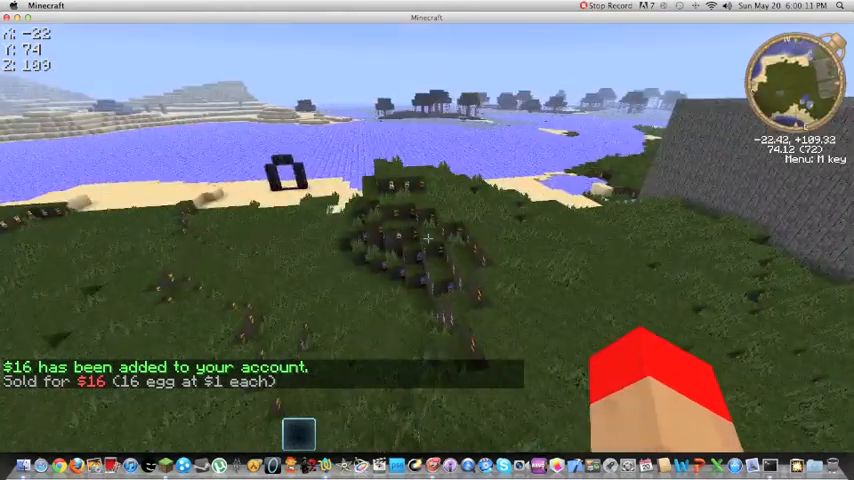
{"action": "key", "text": "t"}
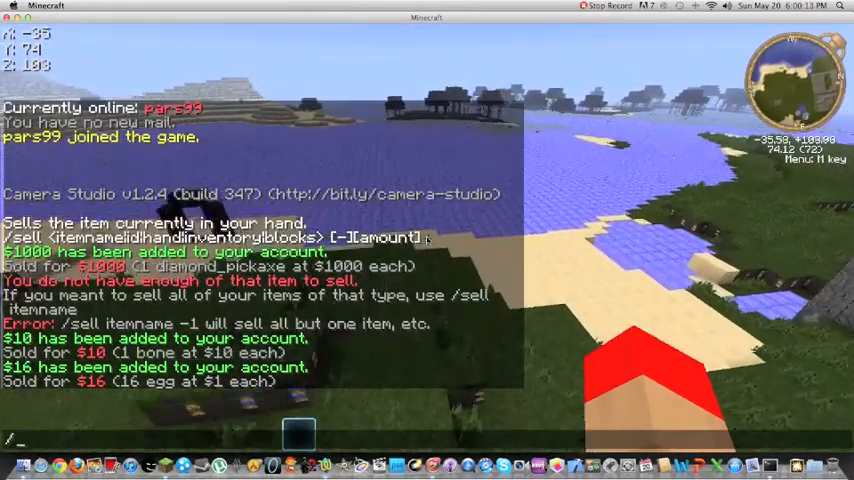
{"action": "type", "text": "/balance"}
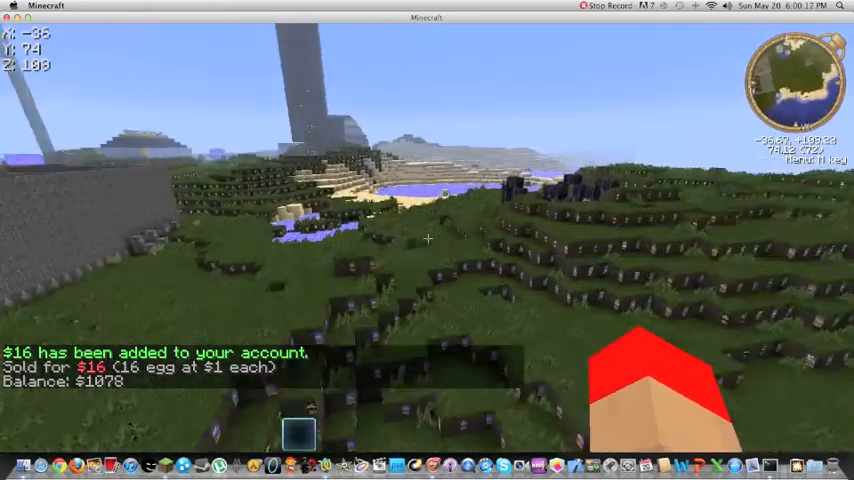
{"action": "mouse_move", "coordinate": [428, 240]}
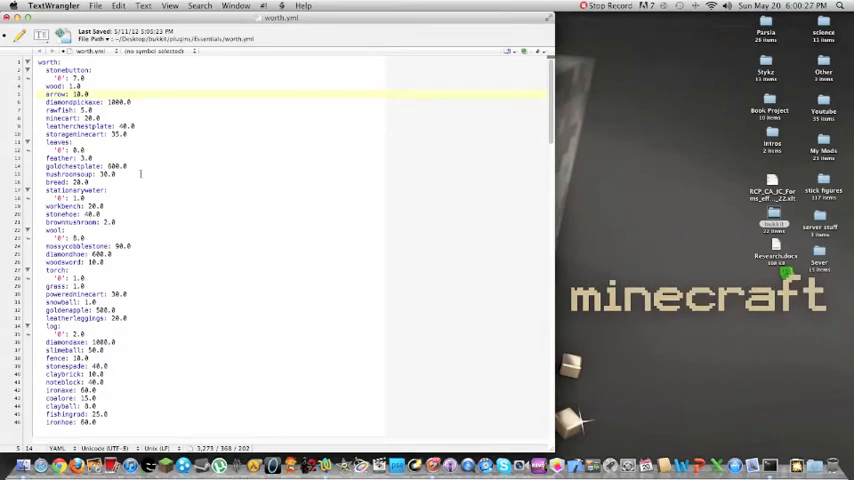
Scroll to the dragonegg entry at the end of worth.yml and set its value to 1000.0.
{"action": "scroll", "scroll_direction": "down", "scroll_amount": 3}
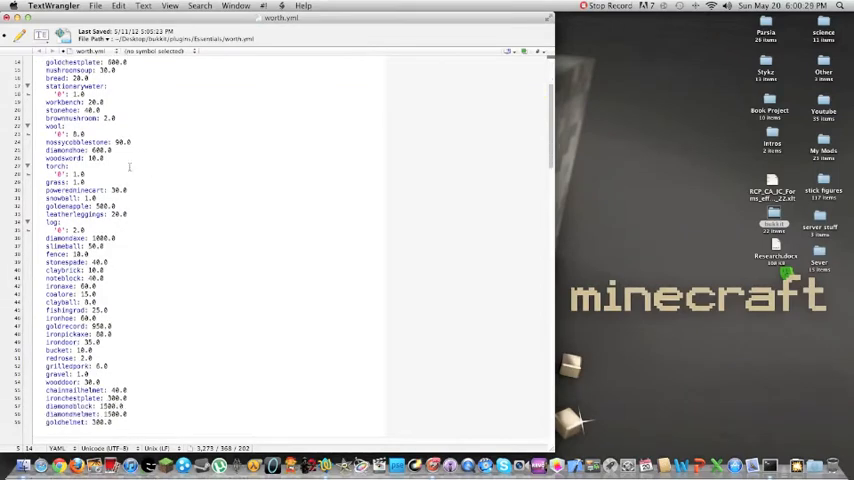
{"action": "scroll", "scroll_direction": "down", "scroll_amount": 3}
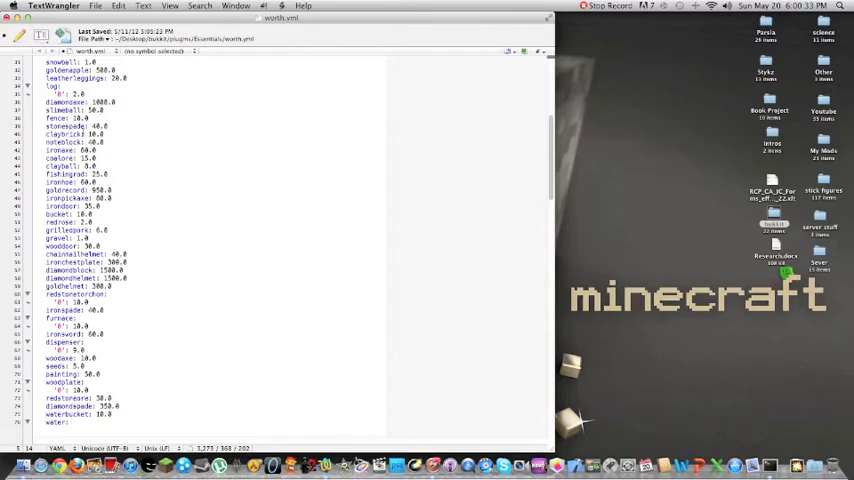
{"action": "scroll", "scroll_direction": "down", "scroll_amount": 3}
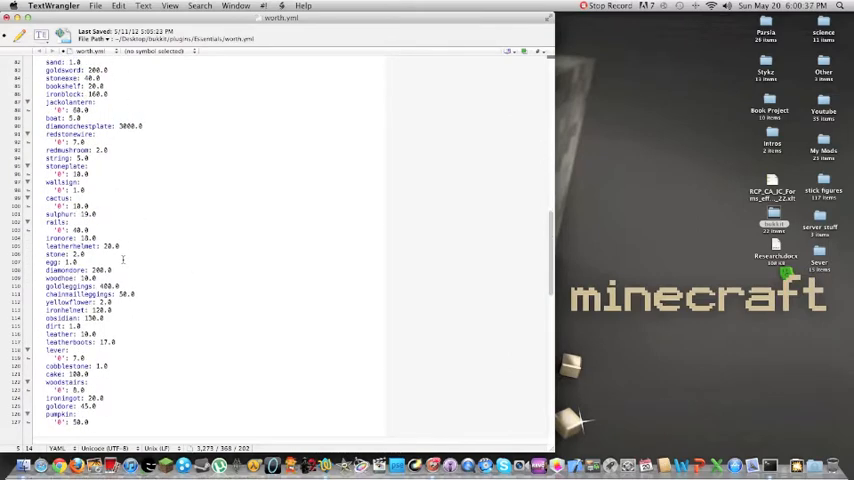
{"action": "scroll", "scroll_direction": "down", "scroll_amount": 3}
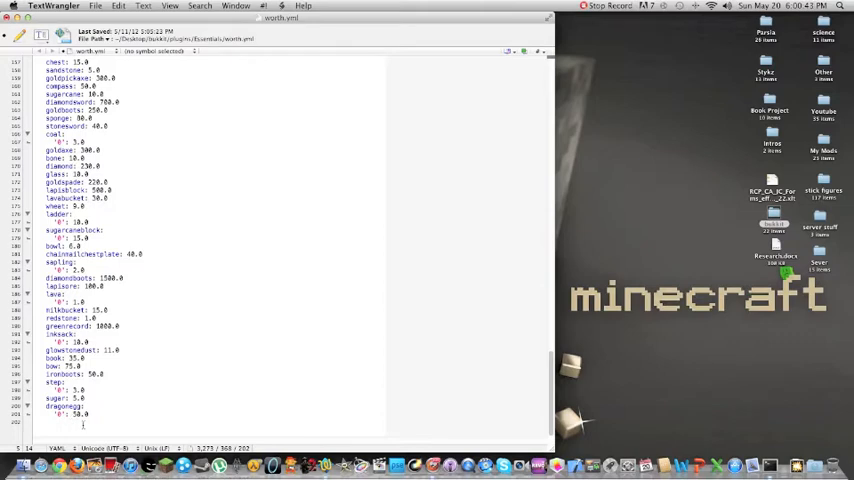
{"action": "left_click", "coordinate": [80, 414]}
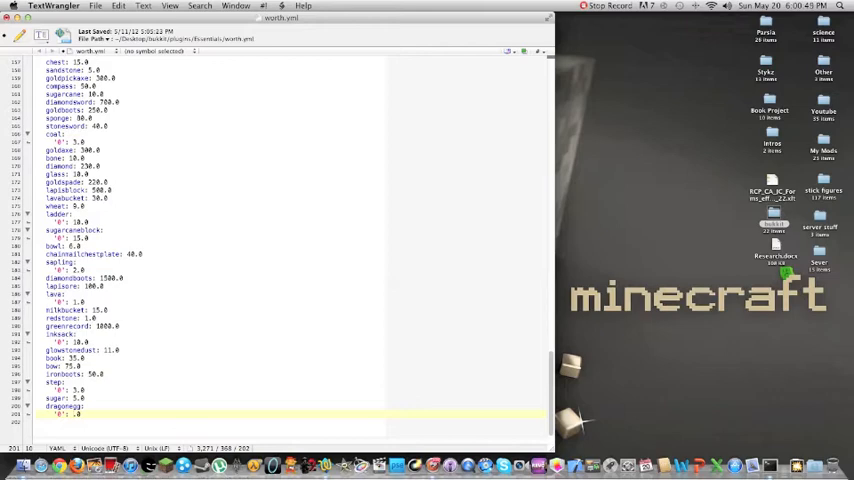
{"action": "type", "text": "1000.0"}
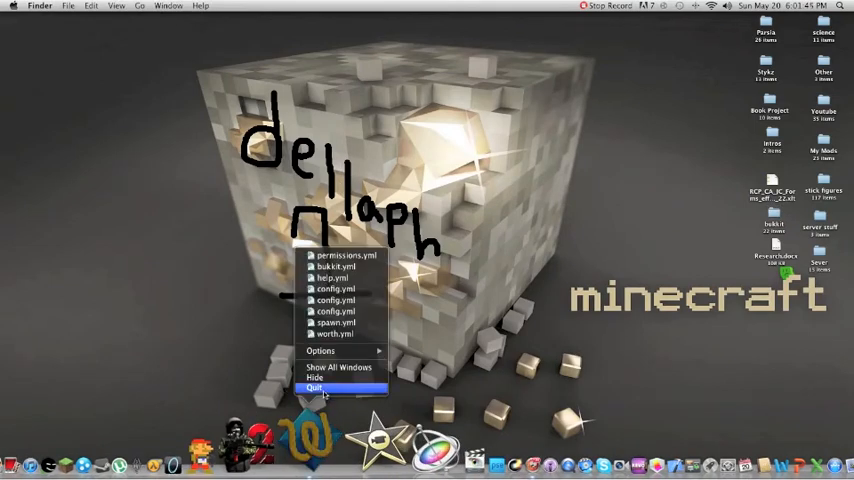
Quit TextWrangler from the Dock, leaving only the Finder desktop showing.
{"action": "left_click", "coordinate": [312, 388]}
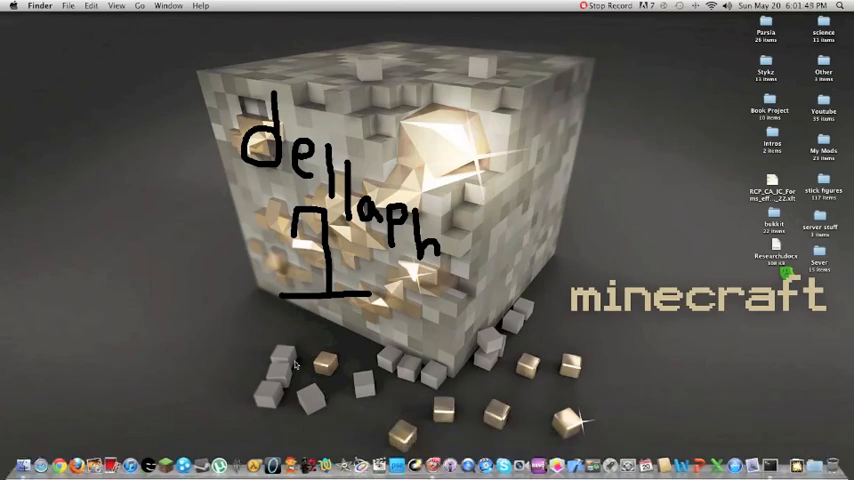
{"action": "mouse_move", "coordinate": [452, 40]}
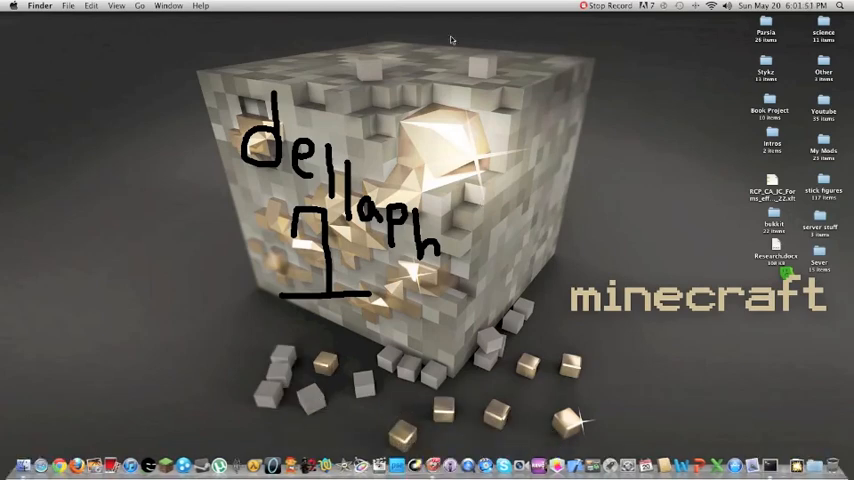